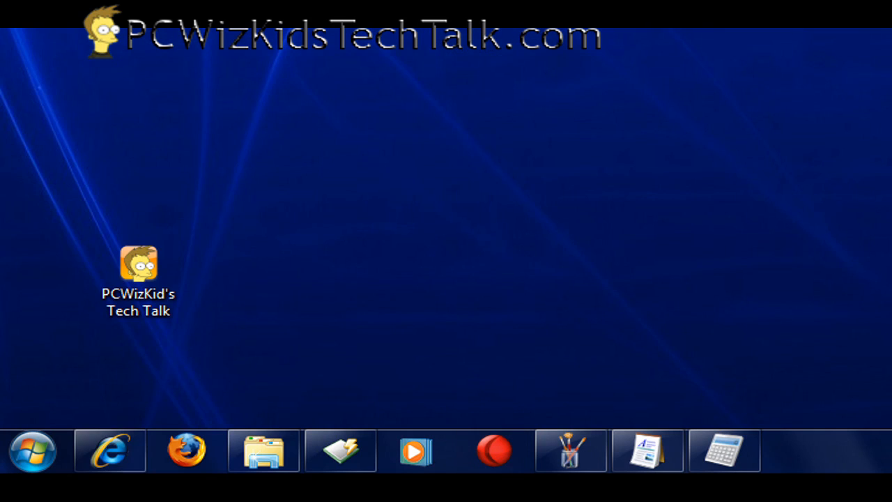
Launch Paint from the Start menu, look at its View tab, then open WordPad
left_click(32, 449)
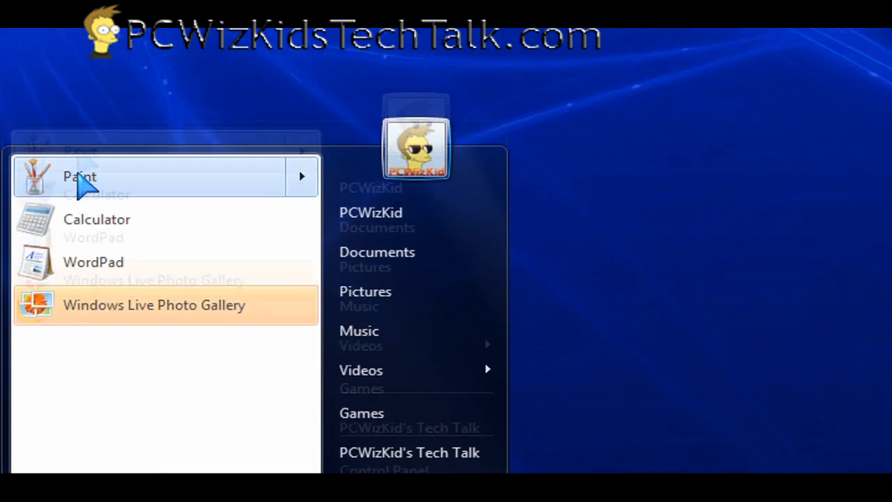
left_click(79, 177)
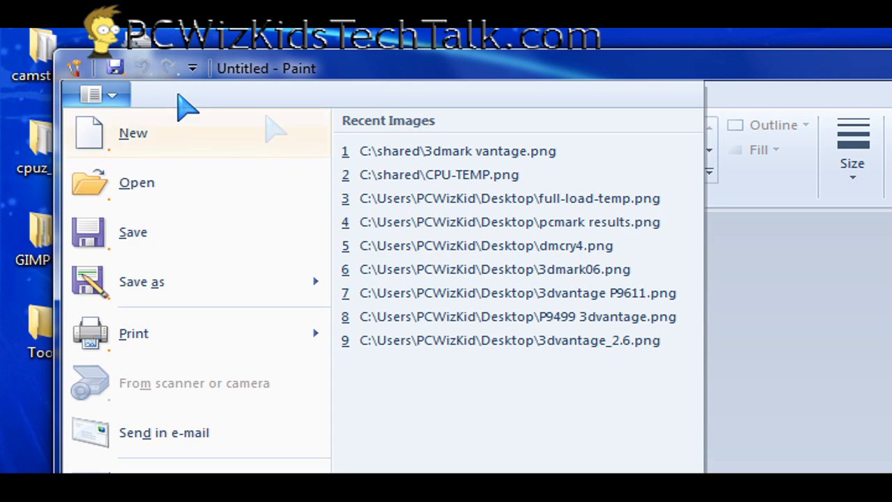
left_click(237, 96)
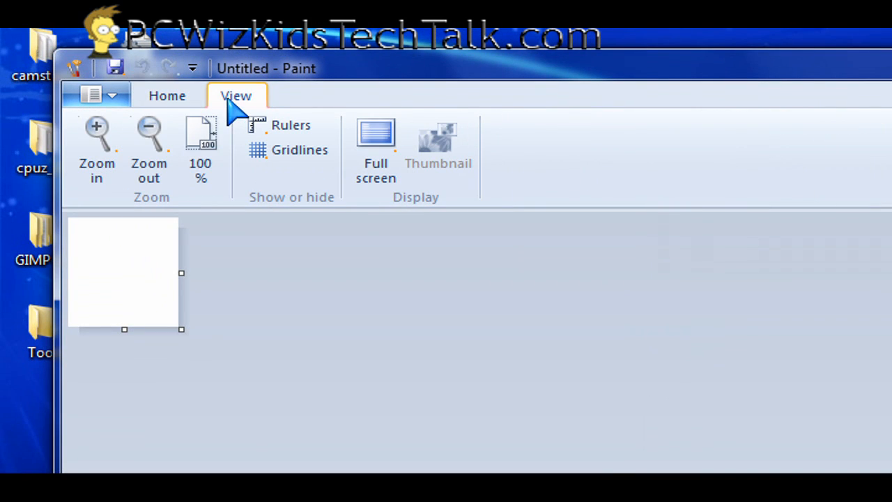
left_click(166, 95)
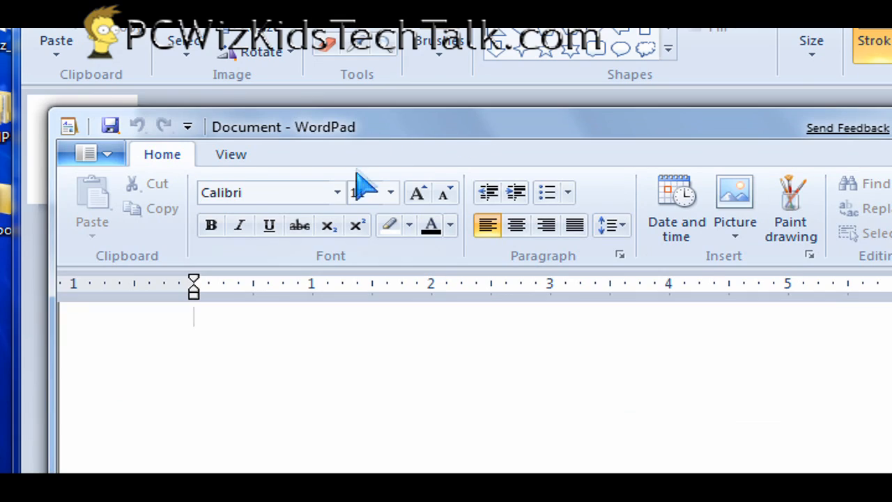
Look at WordPad's View tab, then return to its Home tab
left_click(231, 154)
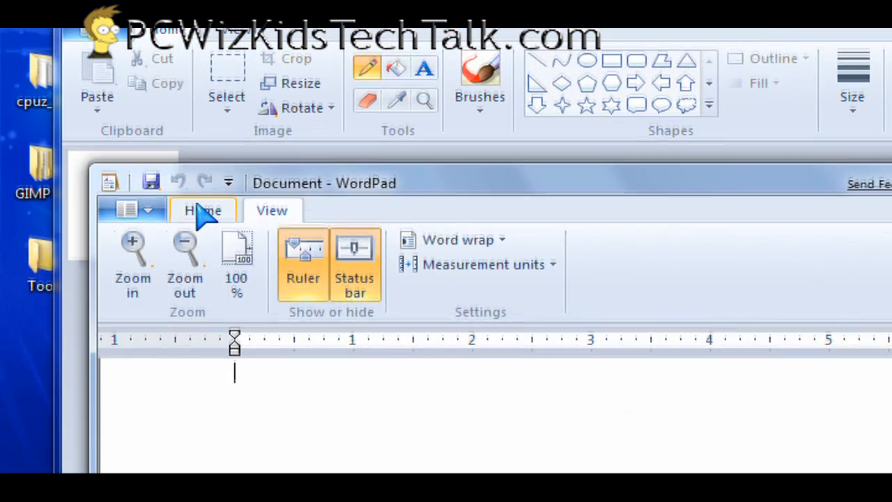
left_click(203, 210)
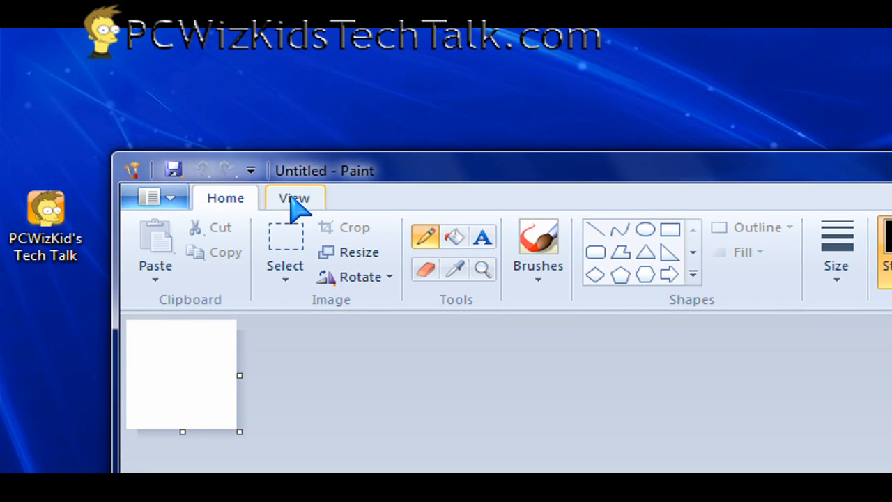
Open 3dmark vantage.png from Recent Images and look over the Select shapes and Colors
left_click(151, 197)
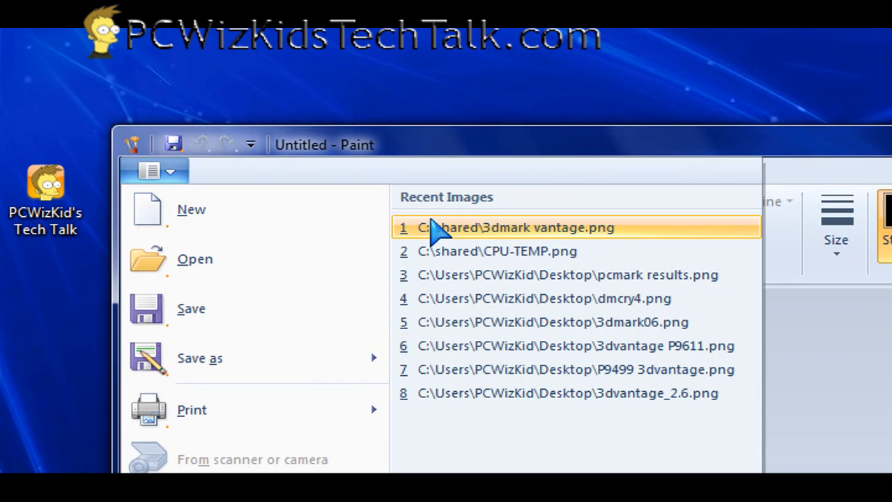
left_click(516, 227)
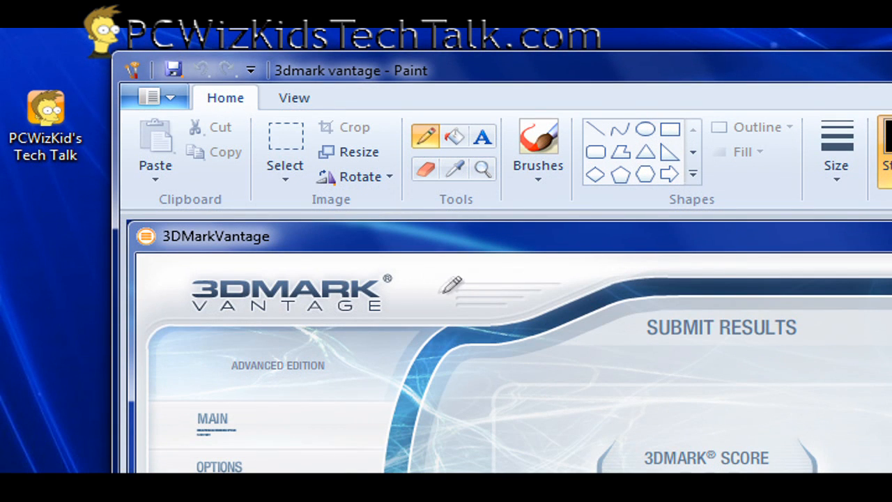
mouse_move(311, 272)
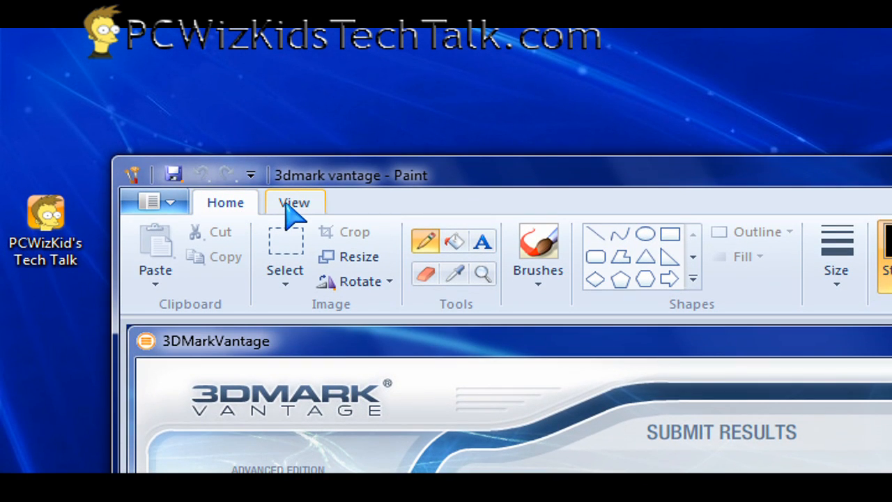
left_click(285, 282)
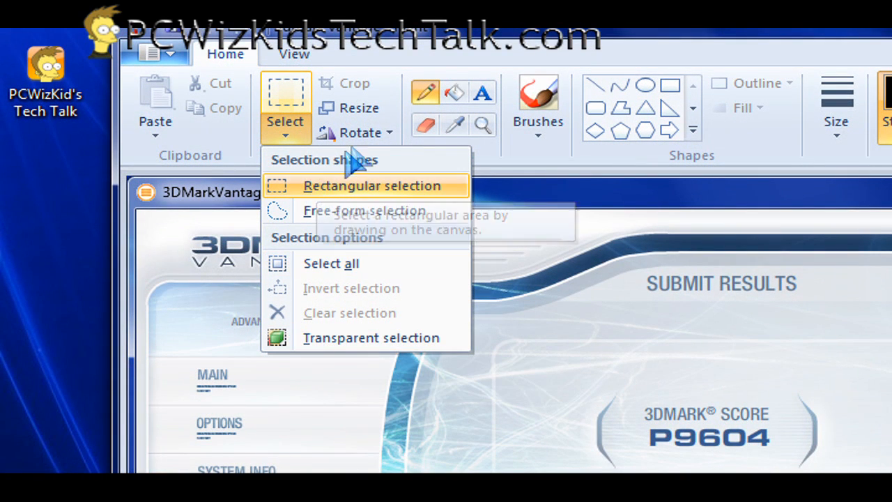
left_click(356, 132)
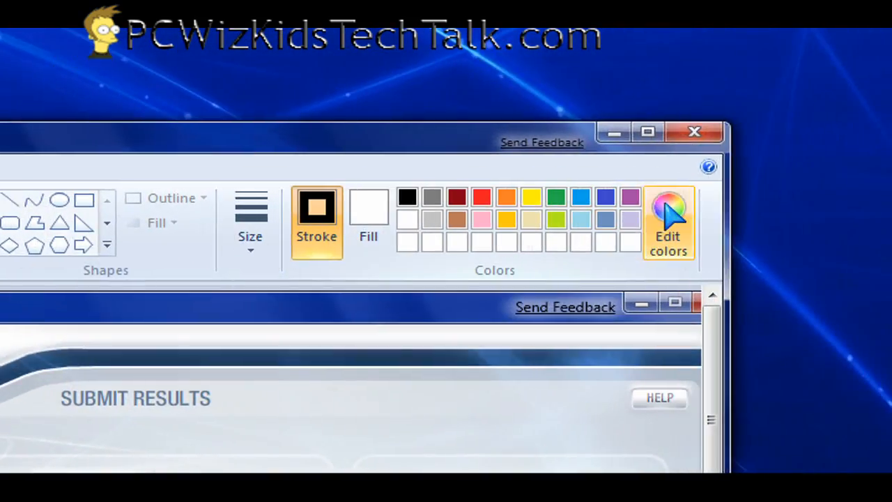
left_click(667, 223)
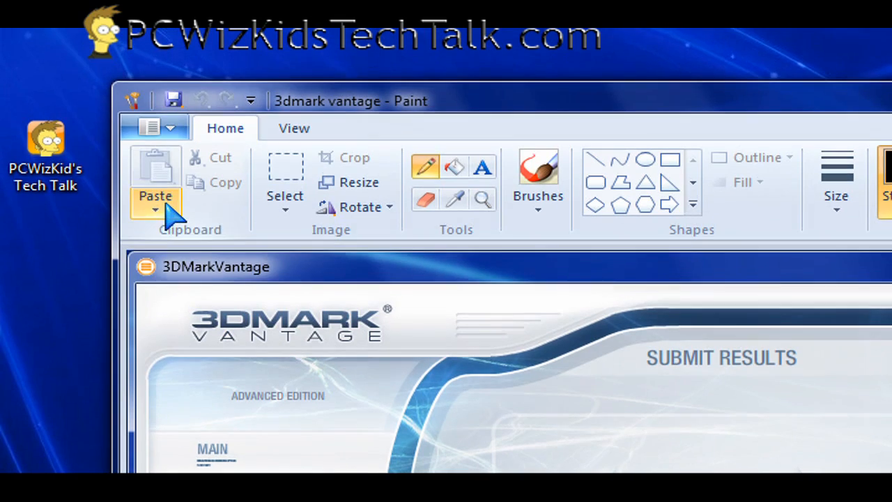
Browse the Paste choices, toggle gridlines on and off, then show the save-as formats
left_click(156, 211)
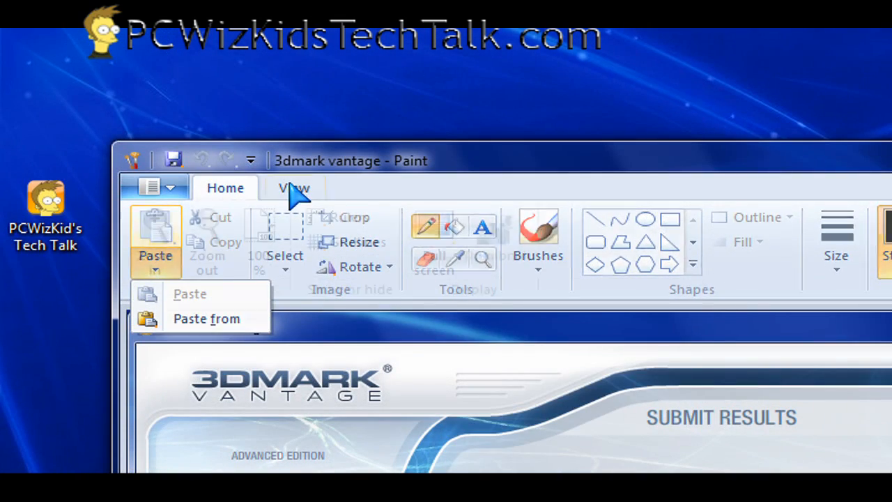
left_click(294, 188)
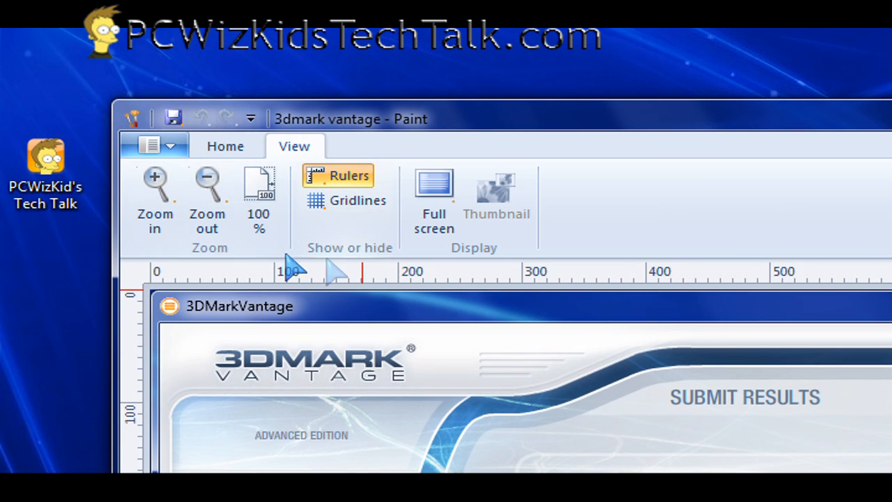
left_click(361, 200)
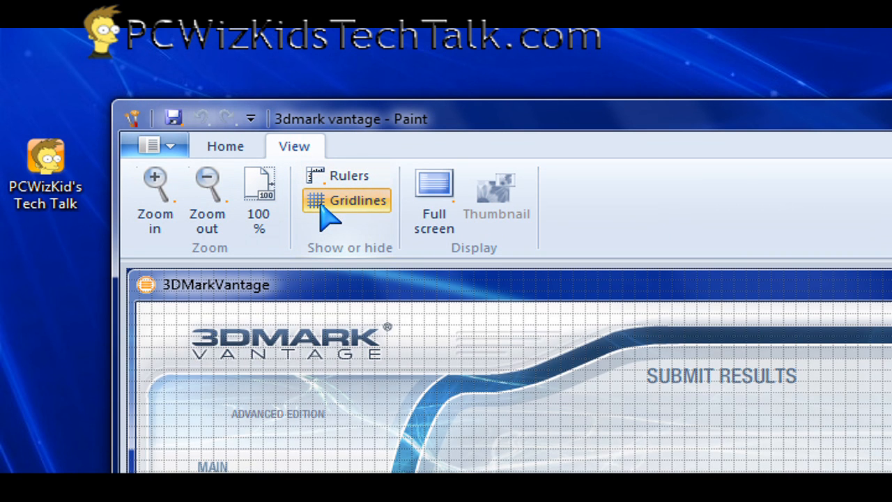
left_click(347, 200)
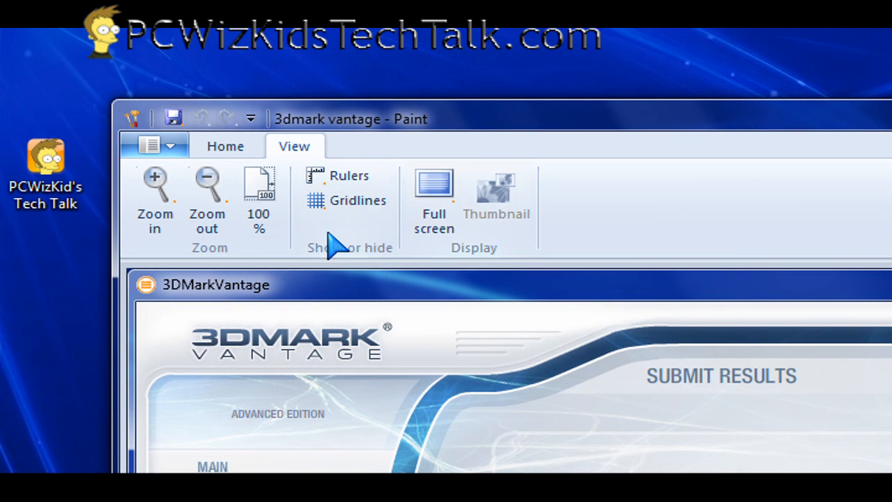
left_click(155, 145)
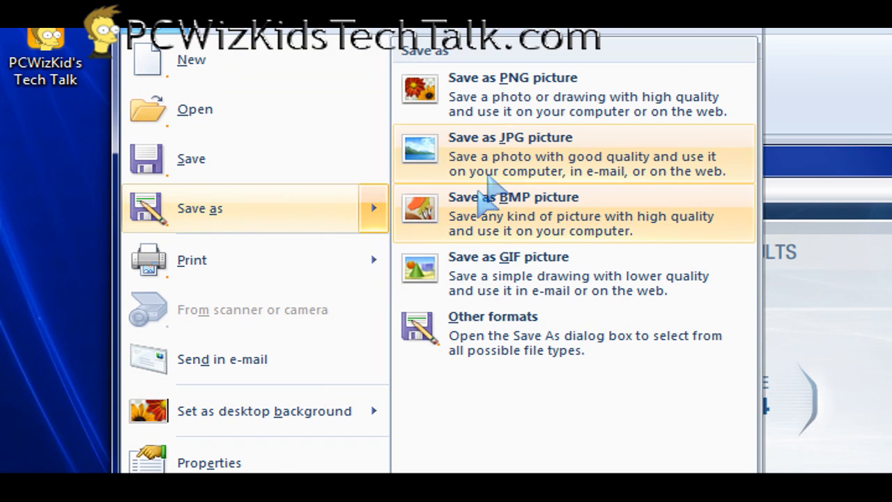
mouse_move(568, 149)
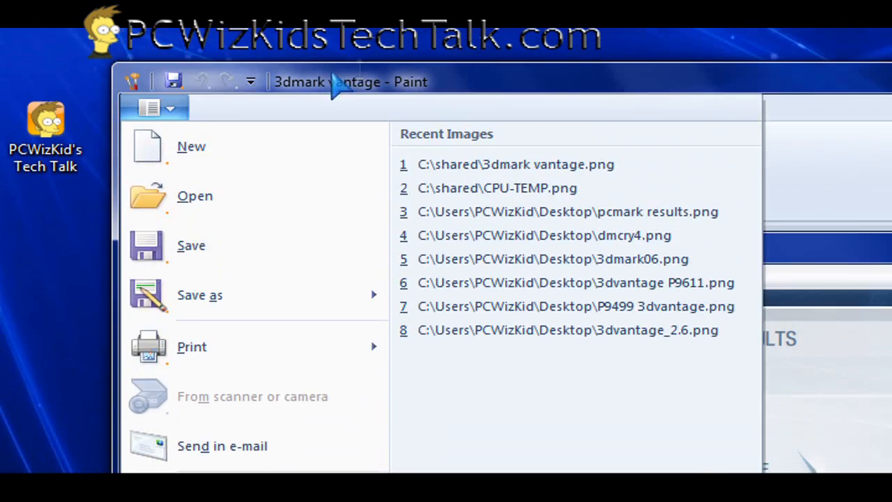
left_click(250, 81)
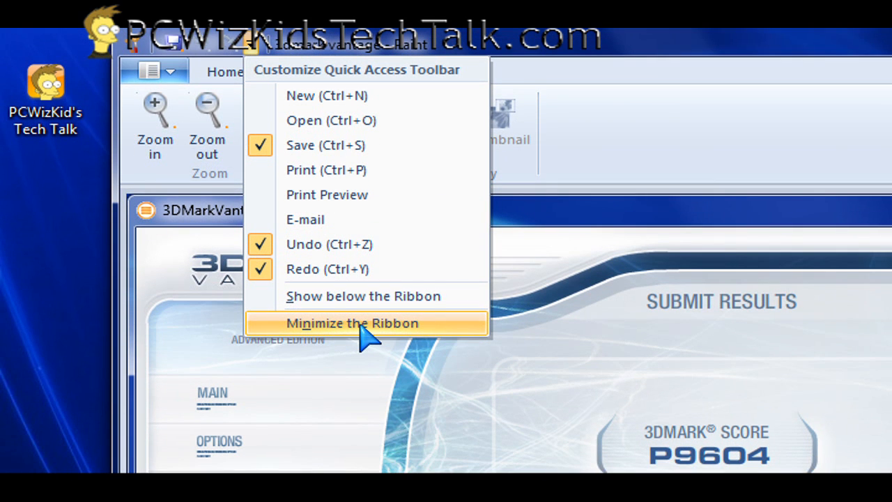
mouse_move(352, 295)
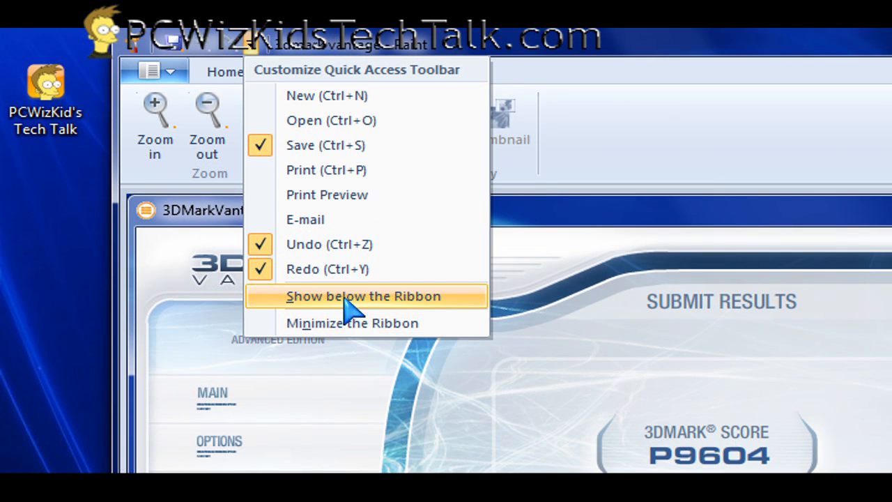
mouse_move(348, 155)
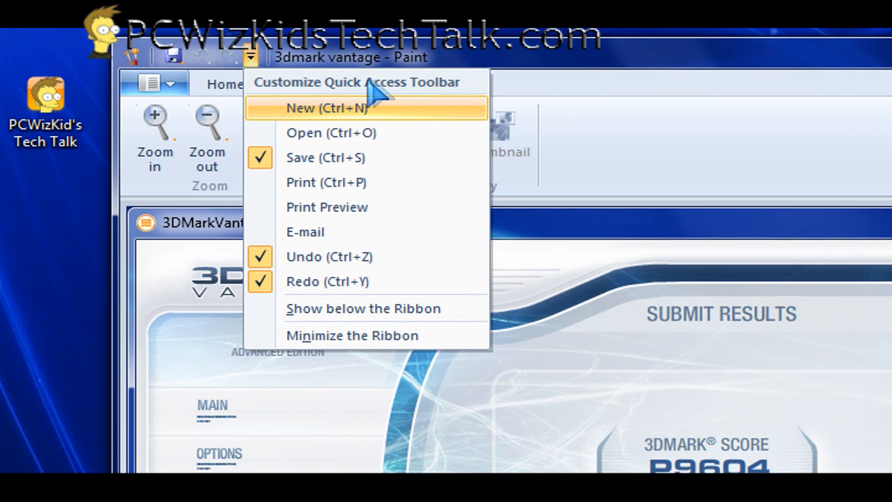
mouse_move(365, 308)
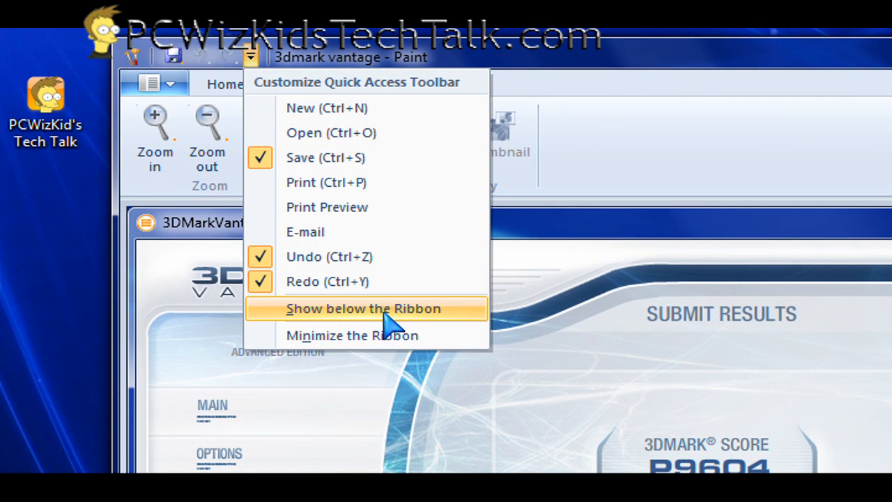
Show the Quick Access Toolbar below the ribbon and reopen Paint's file menu
left_click(363, 308)
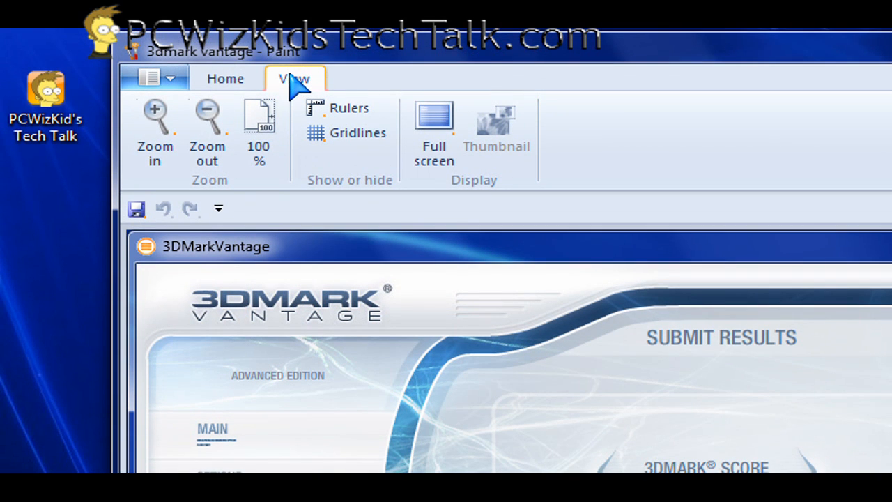
left_click(169, 78)
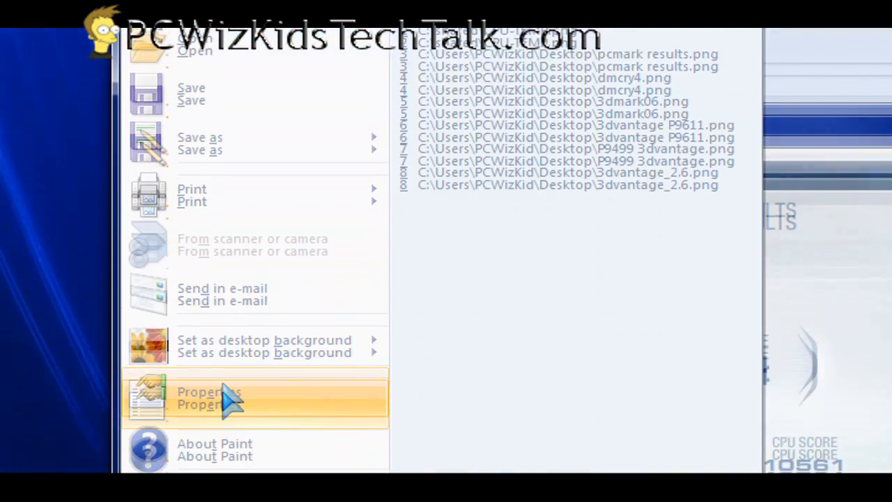
left_click(209, 397)
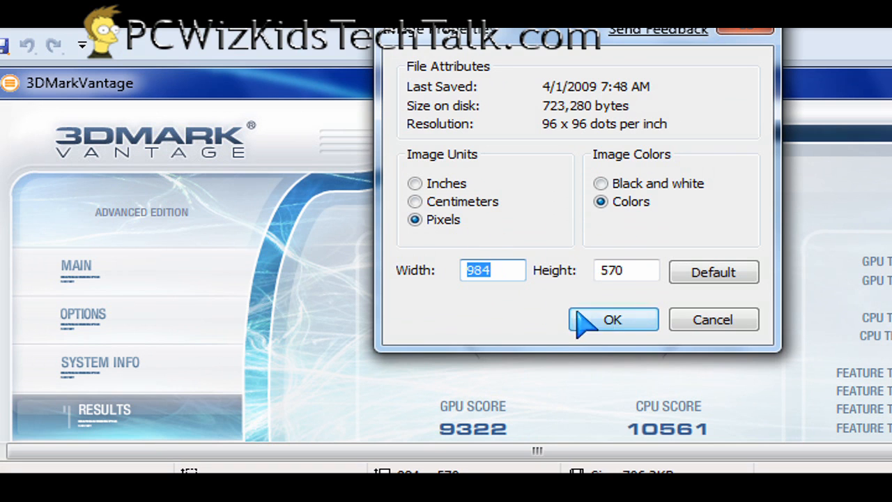
left_click(613, 319)
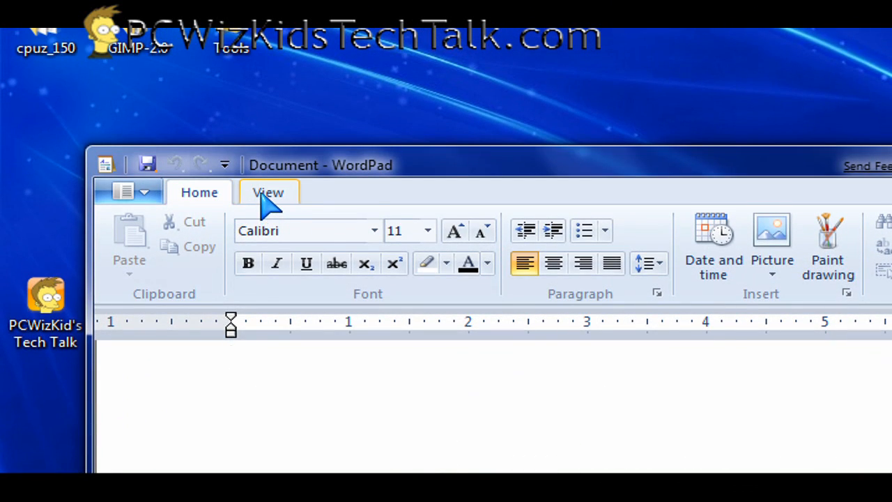
Browse the Word wrap and Measurement units options on WordPad's View tab
left_click(267, 193)
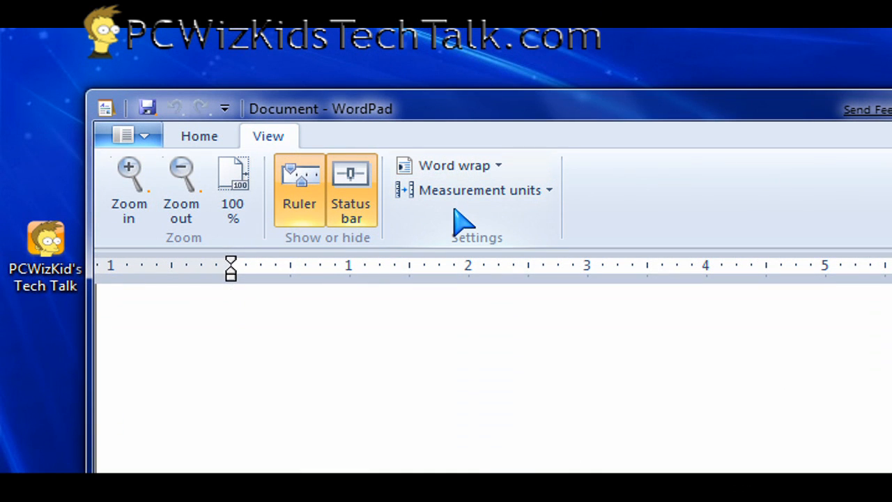
left_click(455, 165)
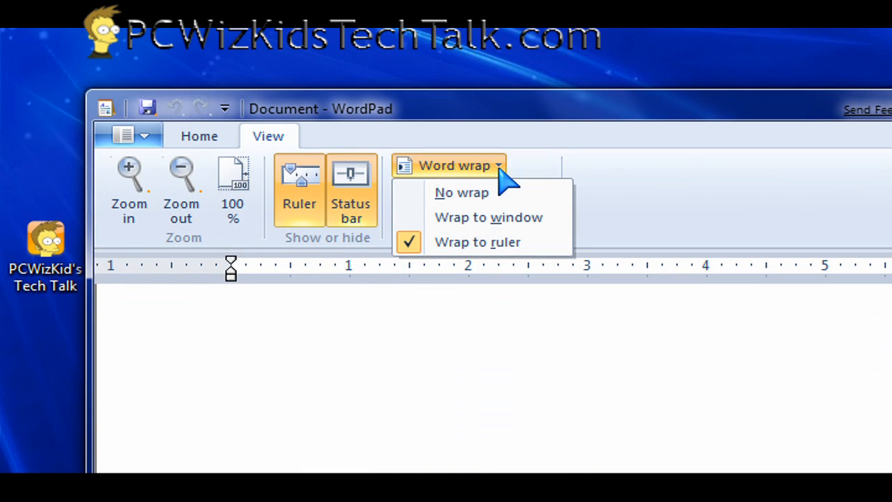
left_click(474, 190)
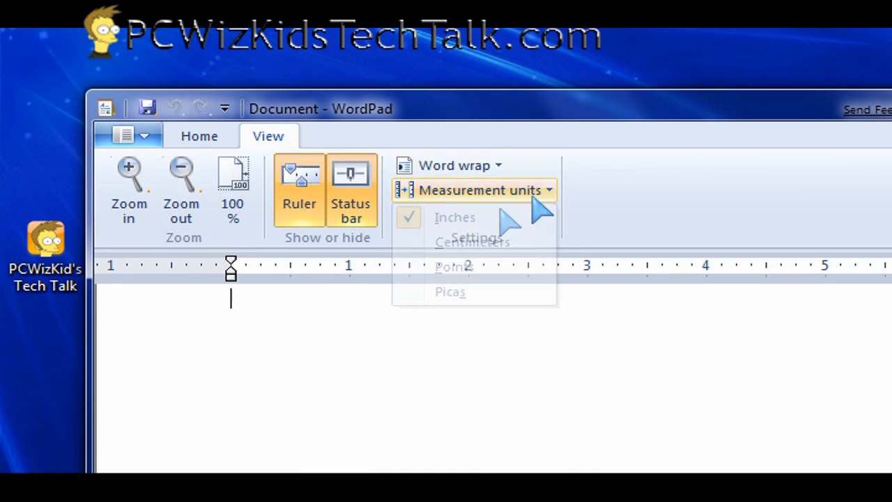
Change the font size to 10 and back to 11, then try inserting a picture
left_click(199, 136)
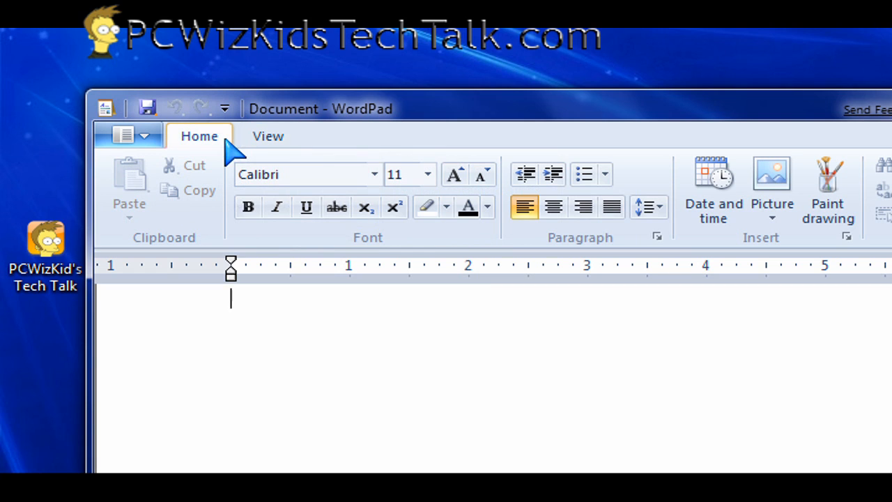
left_click(481, 175)
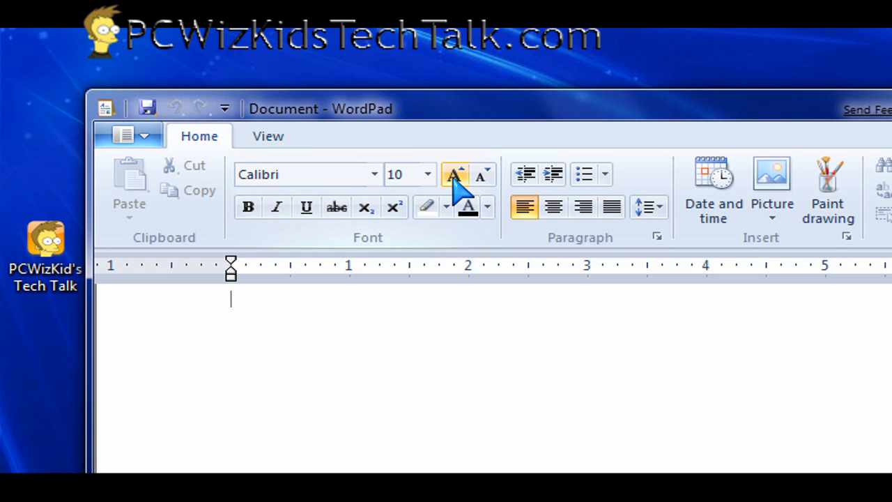
left_click(454, 174)
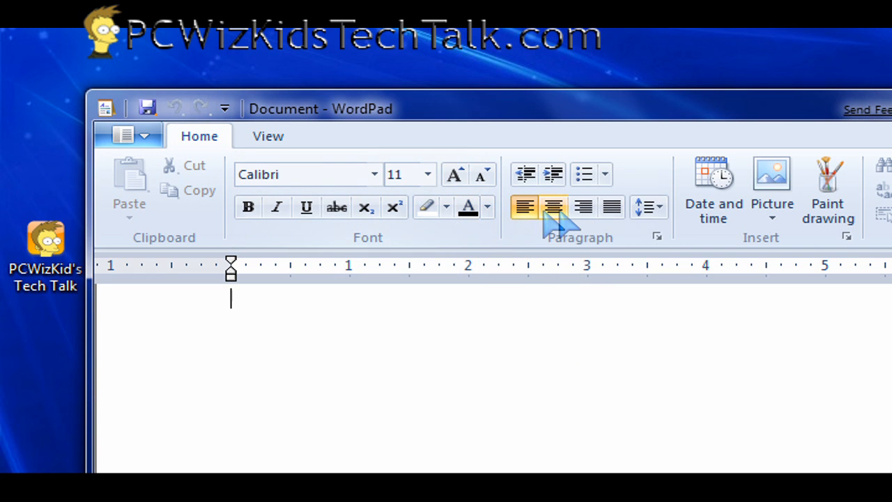
left_click(646, 206)
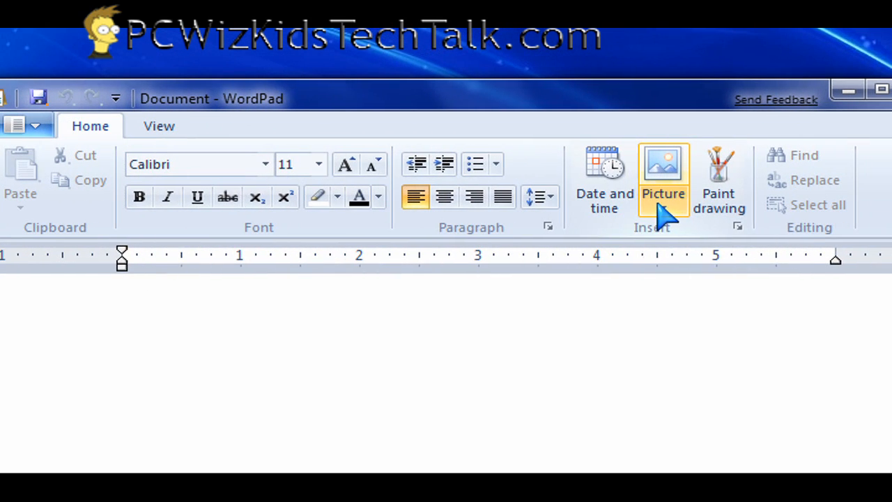
left_click(663, 178)
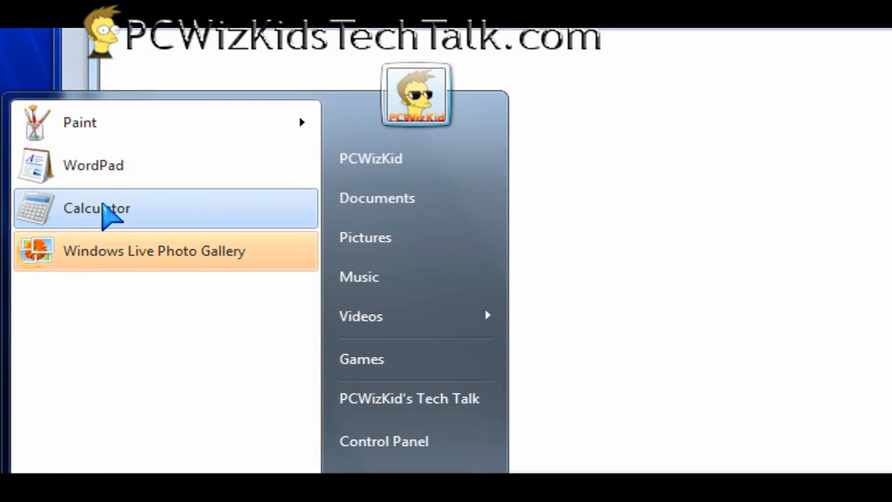
Launch Calculator, try Unit Conversion and the Gas Mileage template, then return to Unit Conversion
left_click(96, 207)
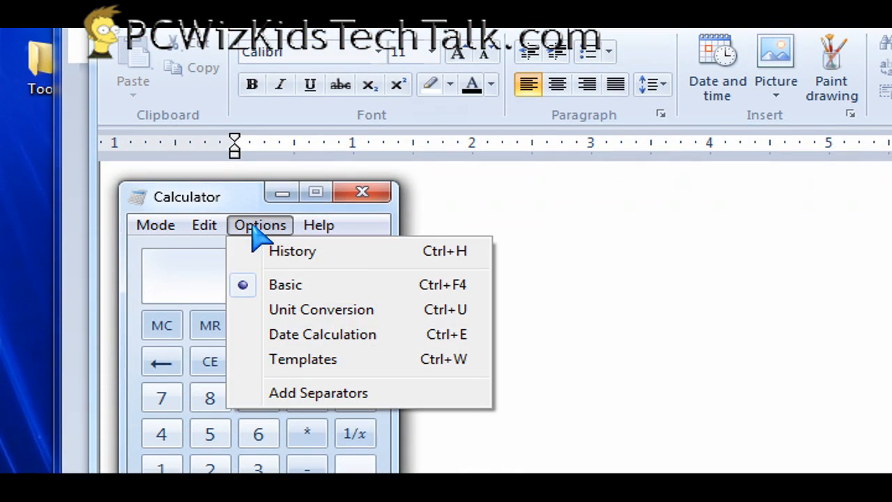
left_click(321, 309)
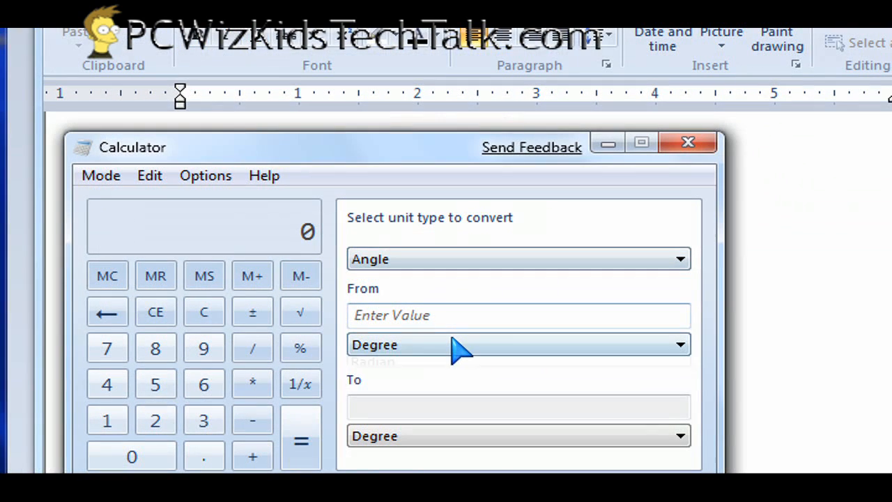
left_click(205, 175)
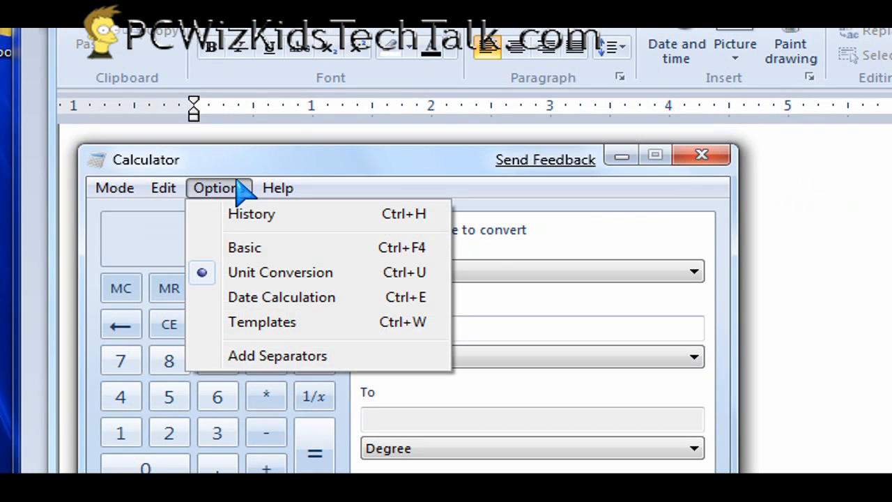
left_click(282, 297)
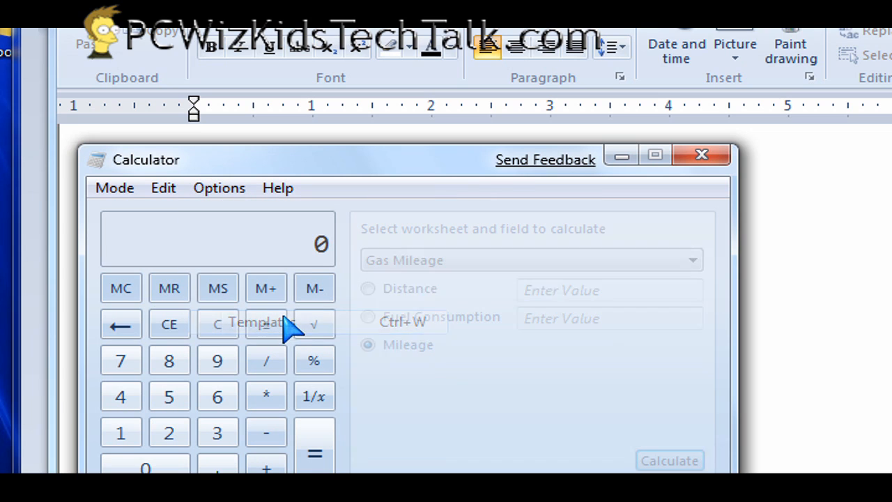
left_click(532, 260)
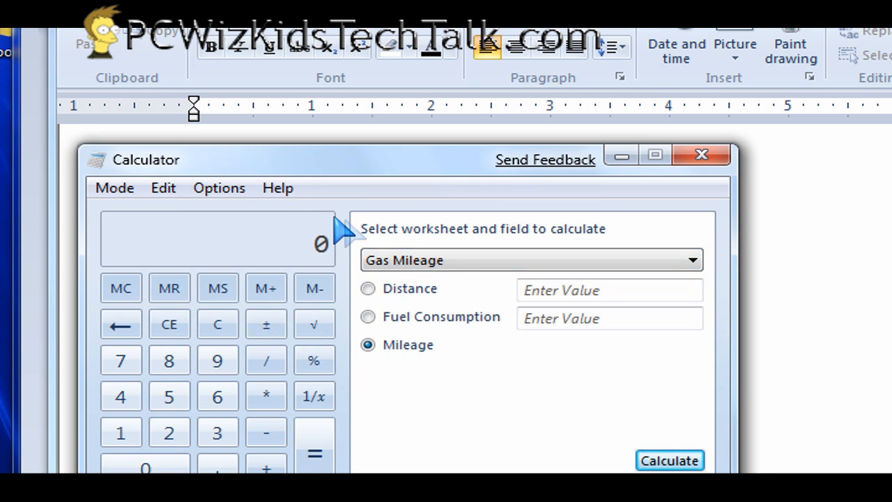
left_click(218, 188)
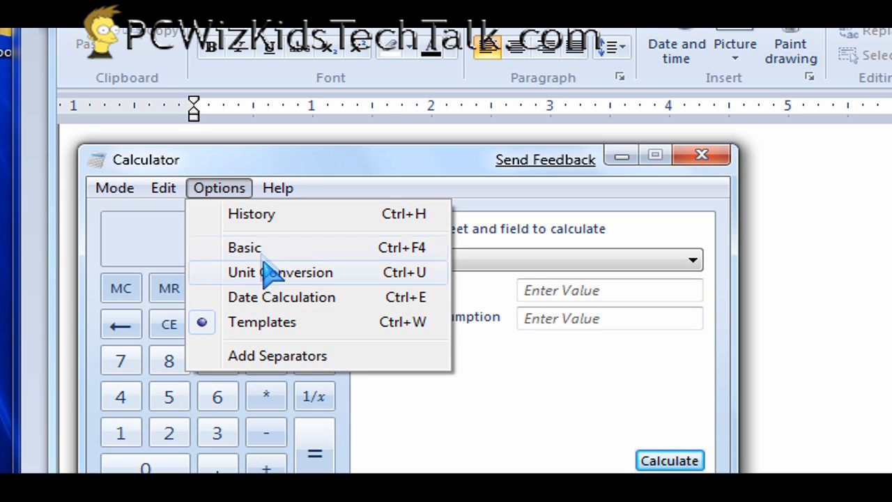
left_click(279, 272)
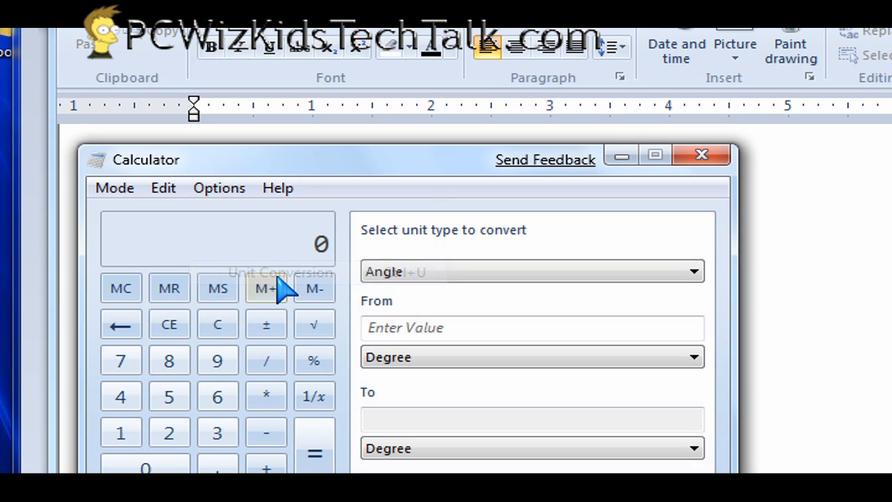